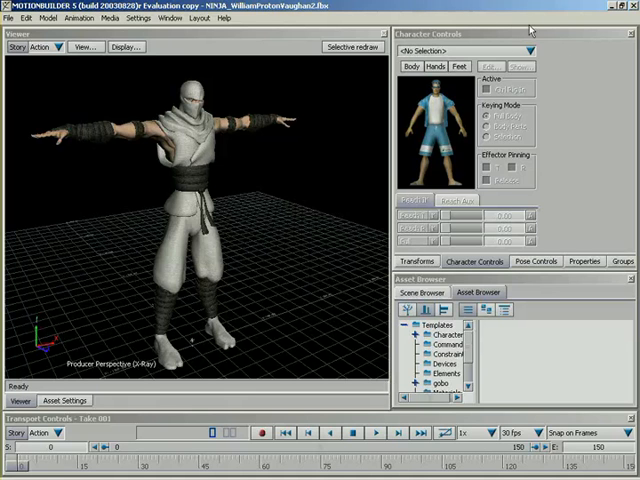
mouse_move(447, 288)
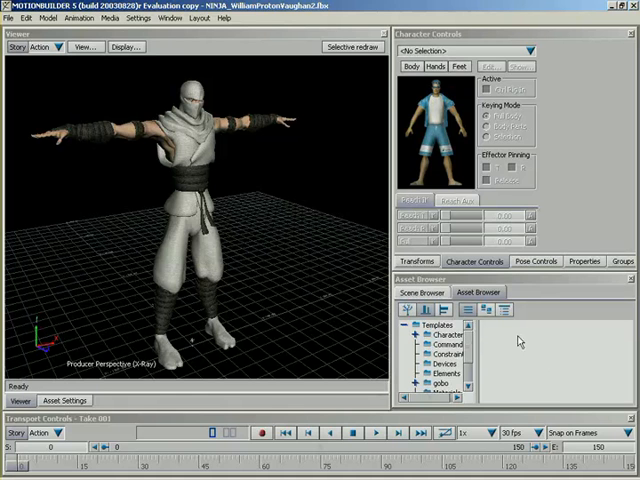
mouse_move(309, 201)
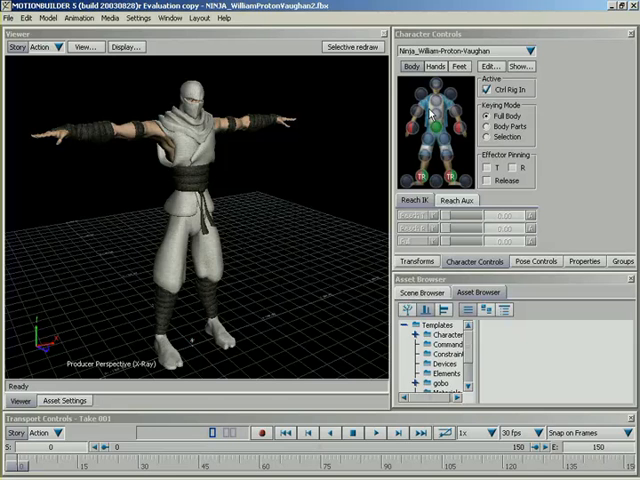
mouse_move(420, 247)
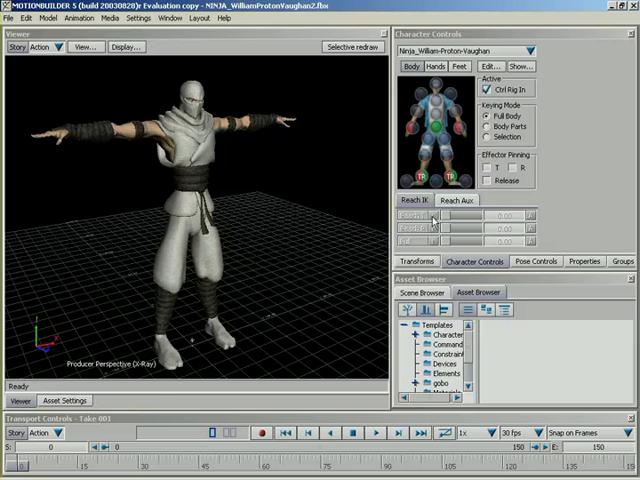
mouse_move(406, 247)
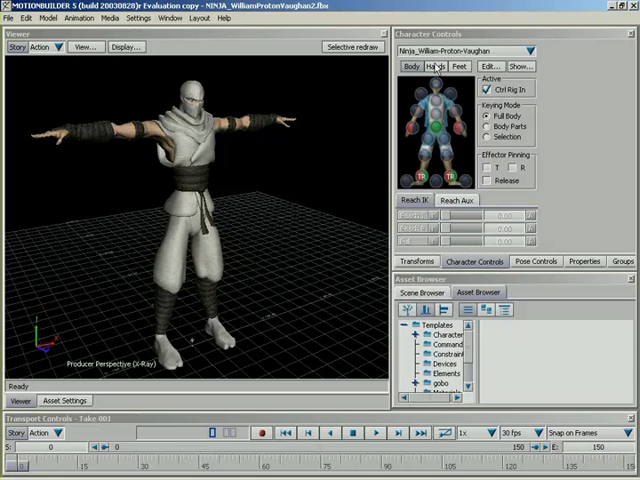
mouse_move(320, 130)
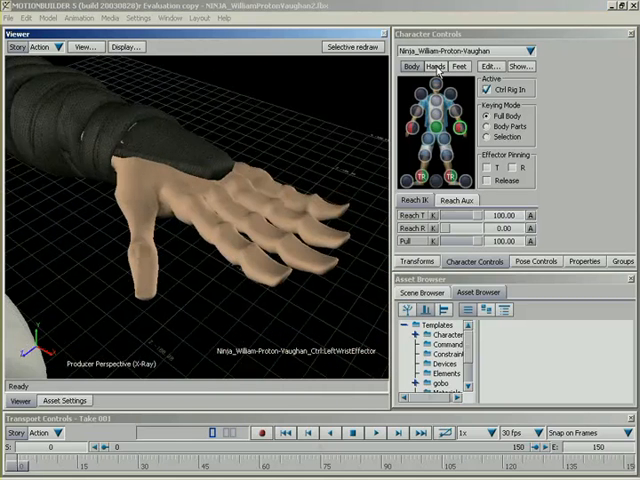
Step: Show the hand and finger effectors in Character Controls, keeping the left wrist active
left_click(434, 66)
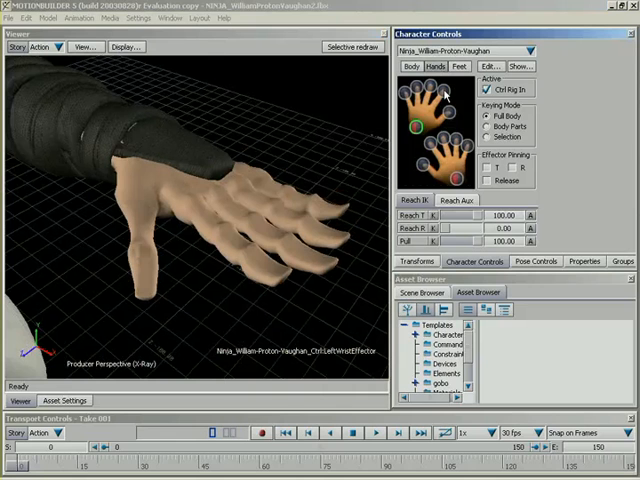
Step: Pick the left index finger effector and pull it down toward the grid
left_click(443, 90)
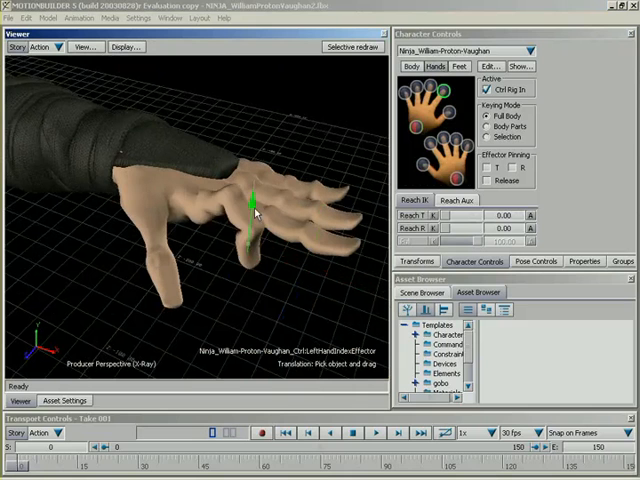
left_click_drag(250, 205, 247, 270)
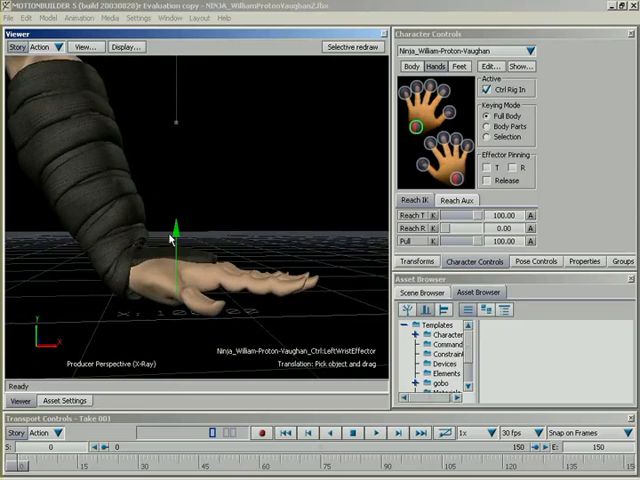
Step: Drag the left wrist effector's translation handle to lower the hand toward the floor grid
left_click_drag(175, 238, 188, 207)
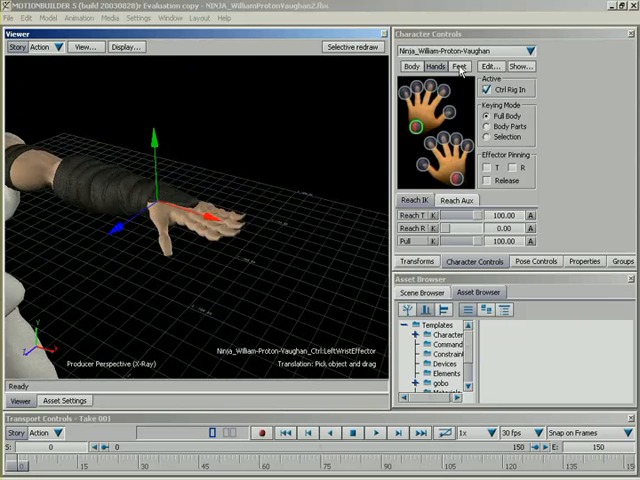
Step: Display the ninja's foot effectors in Character Controls
left_click(459, 66)
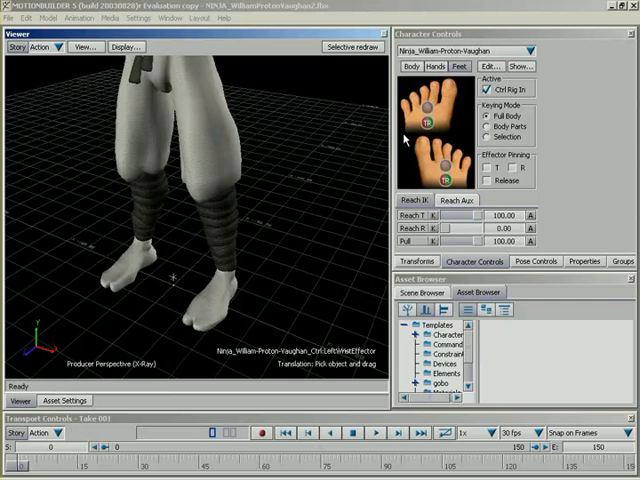
mouse_move(368, 143)
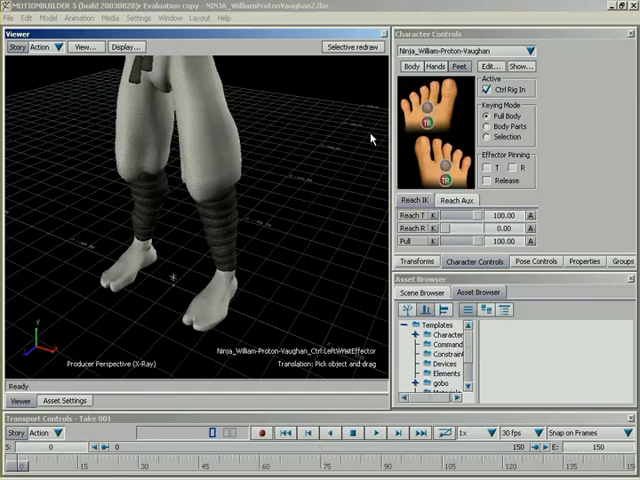
mouse_move(293, 151)
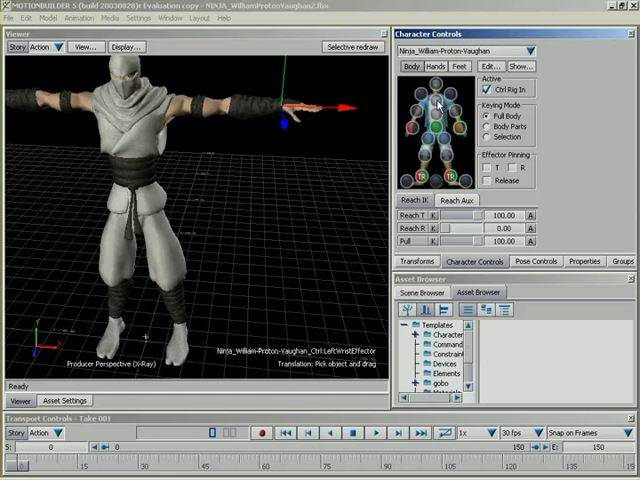
mouse_move(479, 128)
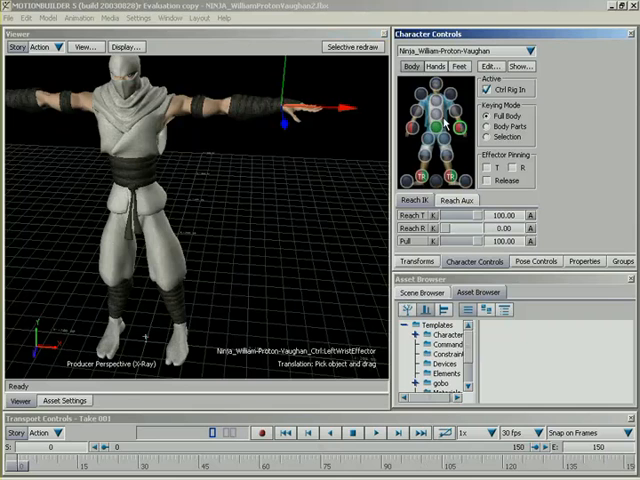
mouse_move(462, 138)
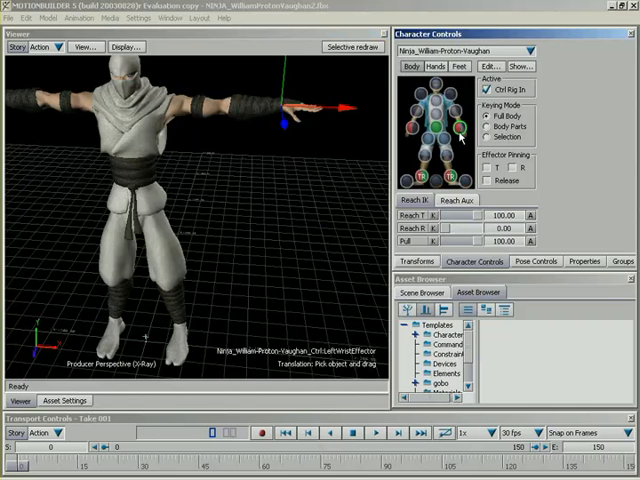
mouse_move(466, 142)
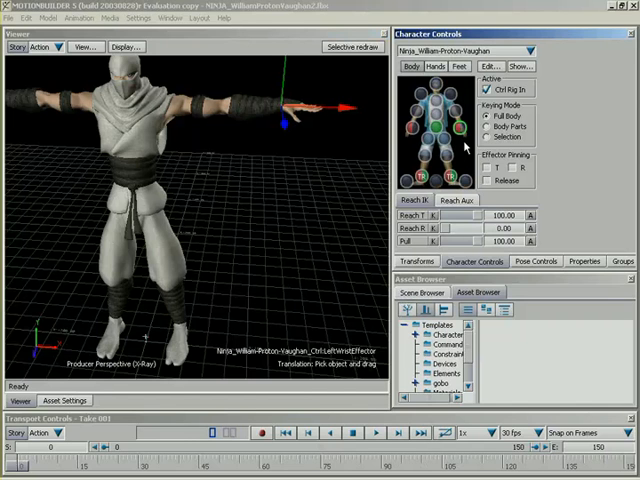
mouse_move(415, 240)
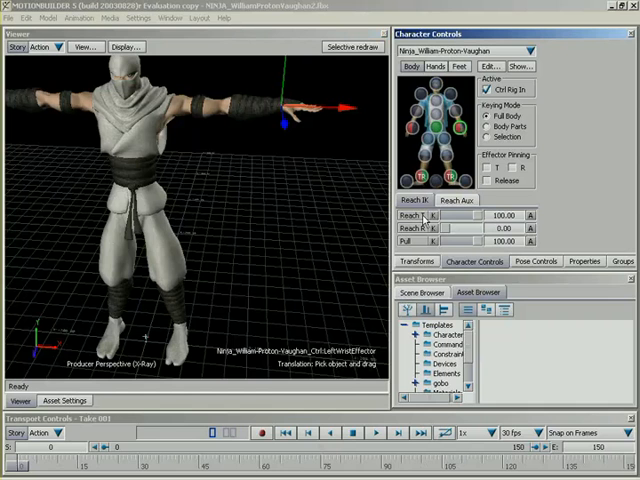
mouse_move(308, 215)
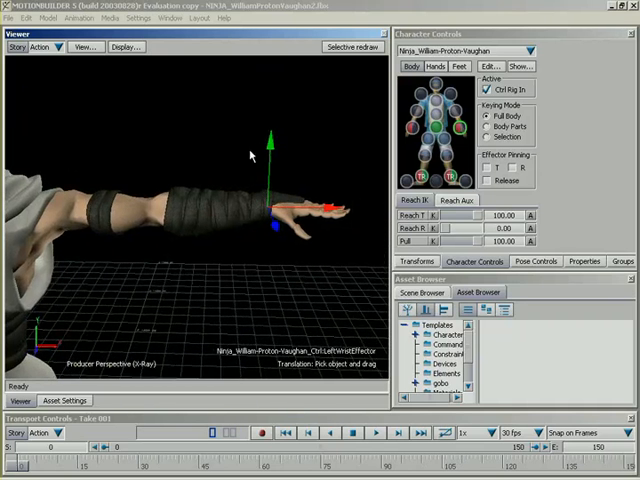
Step: Switch the left wrist effector to rotation so the hand can bend upward
left_click(519, 66)
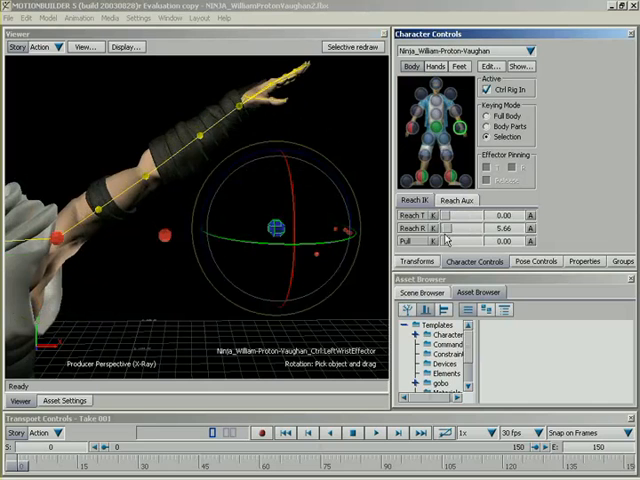
Step: Raise the left wrist's rotation reach, then release it so the ninja returns to T-pose
left_click_drag(450, 229, 470, 229)
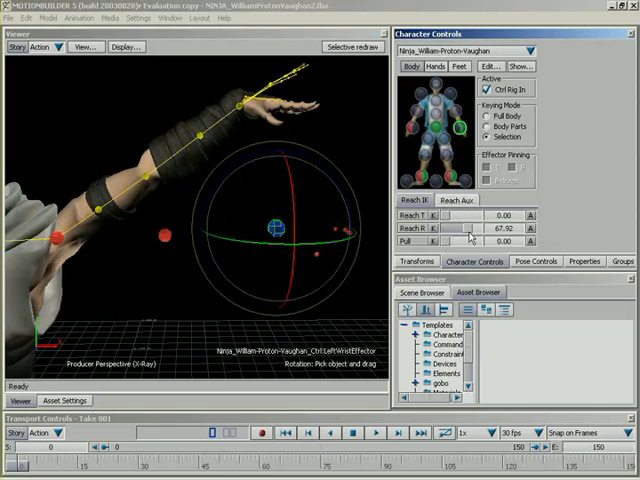
left_click_drag(468, 231, 485, 231)
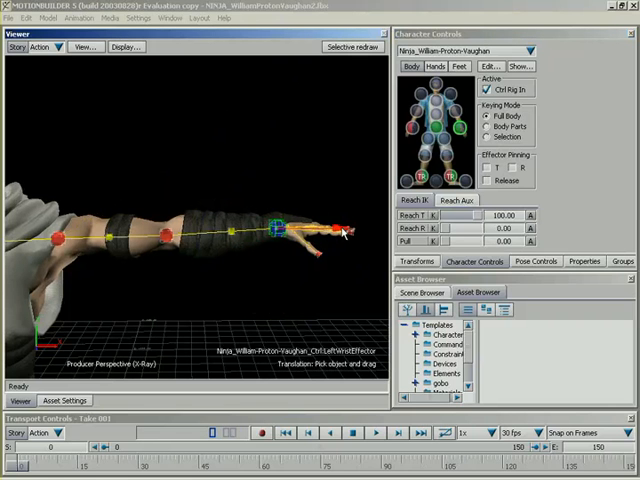
left_click(278, 232)
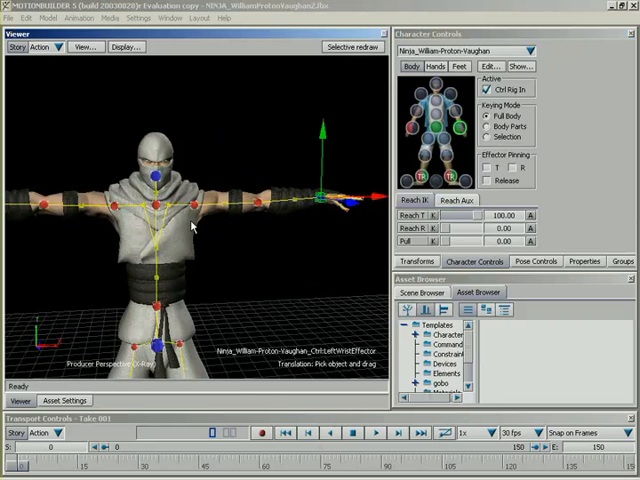
mouse_move(222, 167)
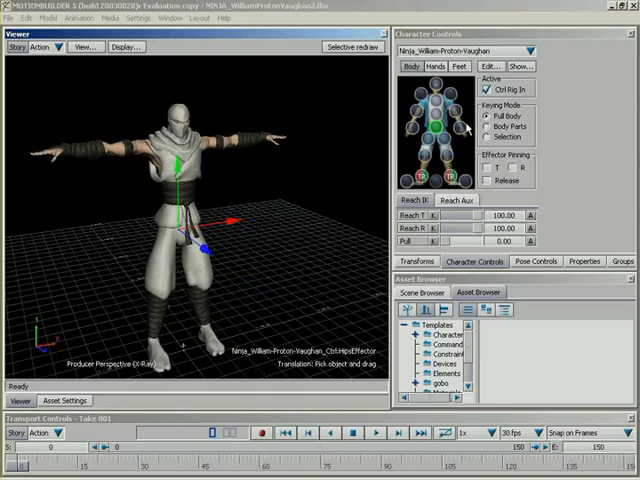
mouse_move(465, 145)
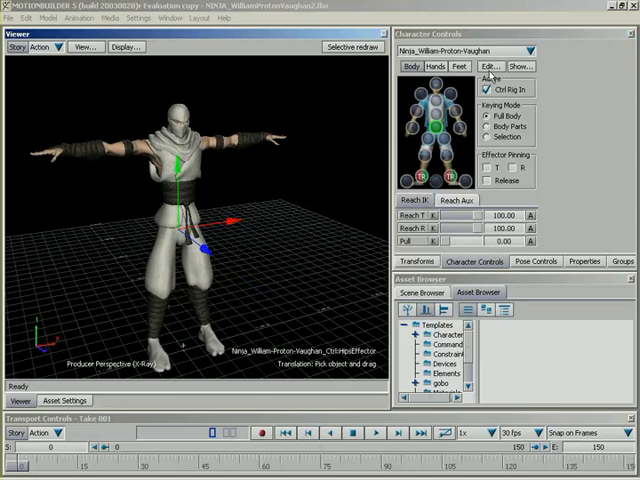
Step: Check the Active/Keying Mode area, where Effector Pinning T and R stay greyed out
left_click(489, 66)
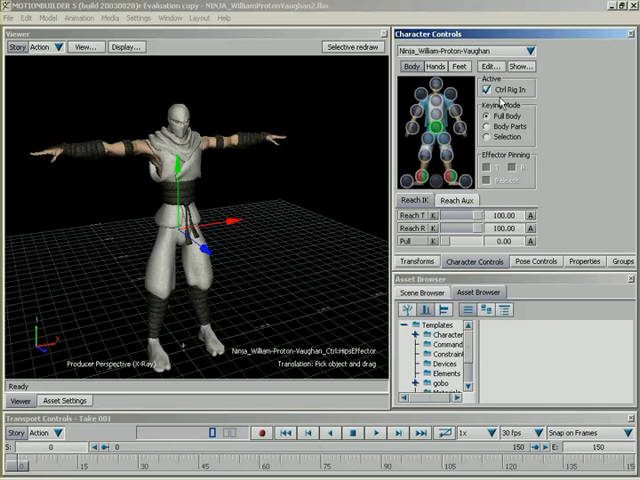
left_click(491, 66)
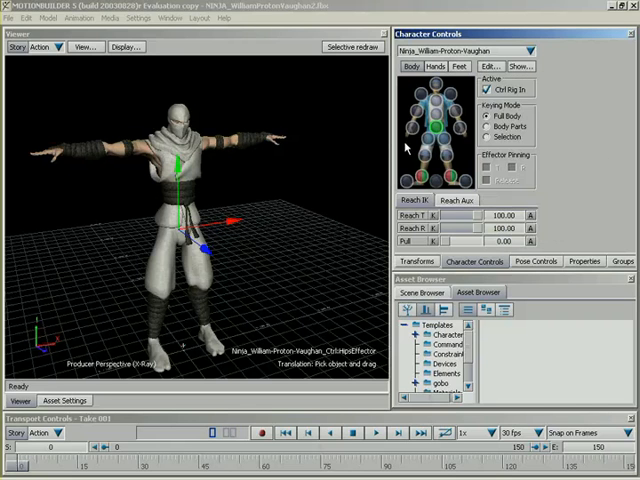
left_click(467, 133)
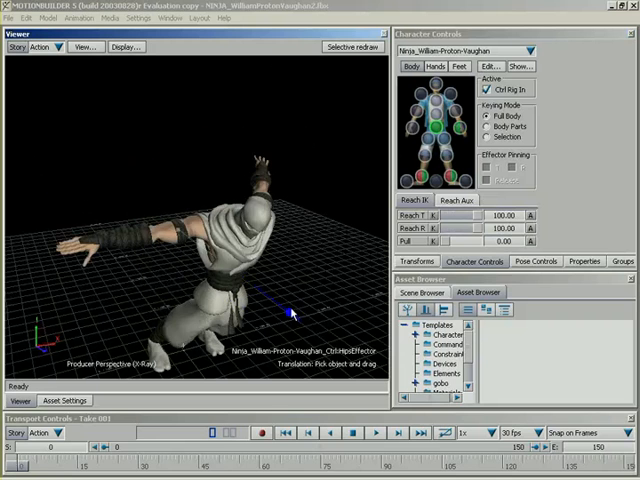
left_click_drag(290, 315, 257, 267)
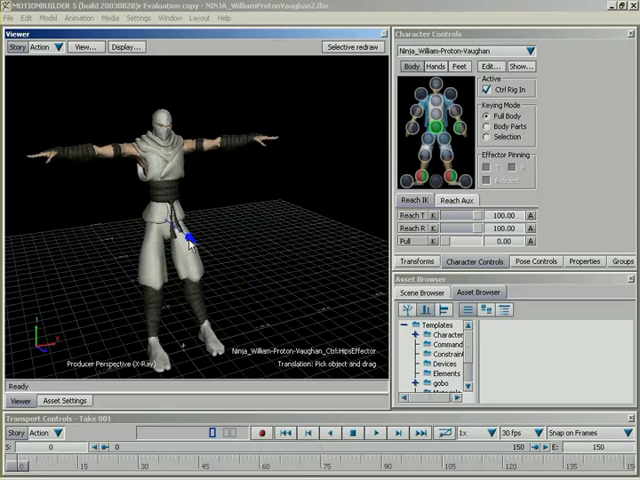
left_click_drag(192, 235, 203, 272)
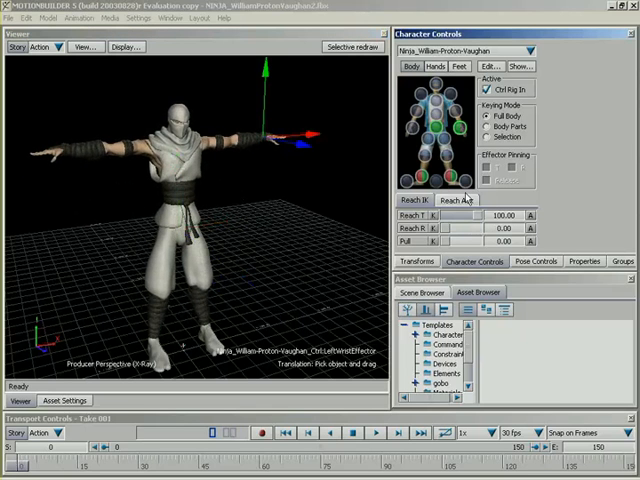
mouse_move(452, 232)
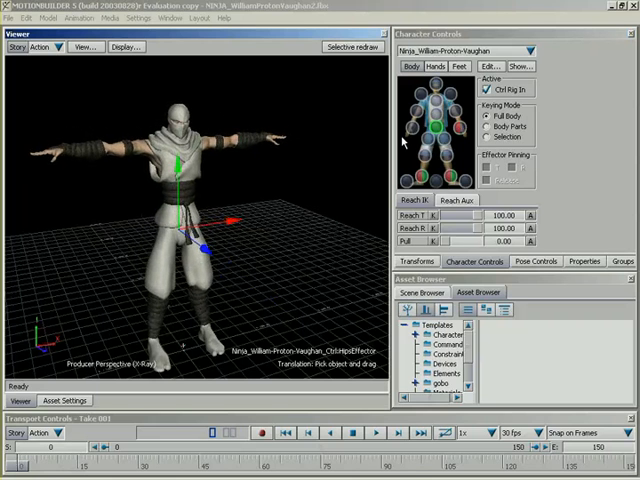
mouse_move(467, 140)
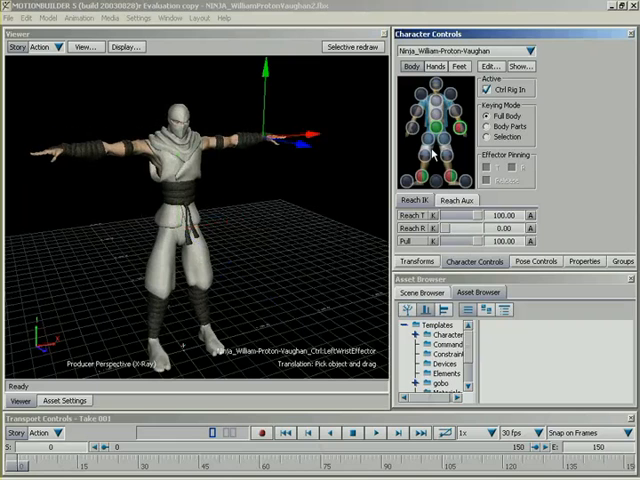
mouse_move(434, 152)
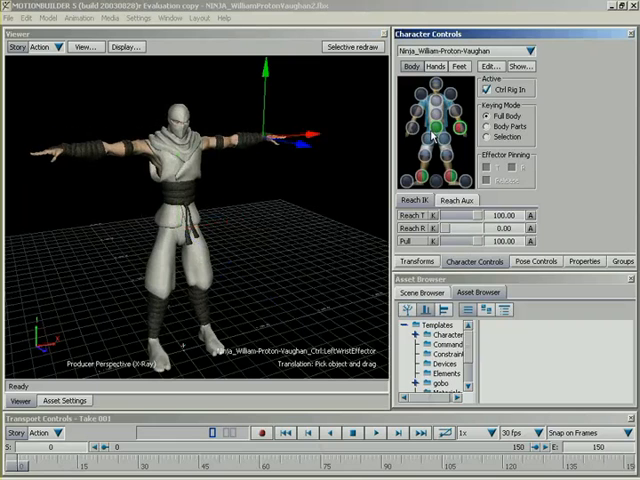
Step: Select the hips effector, with translation and rotation reach both at full
left_click(432, 138)
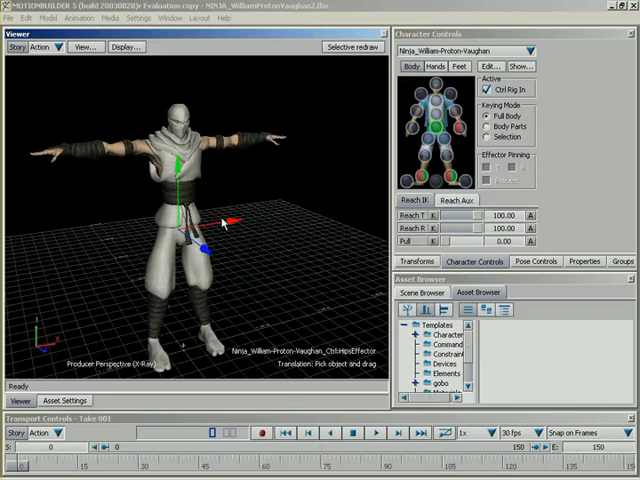
Step: Select the left wrist effector and lower its Reach T below 100
left_click(466, 132)
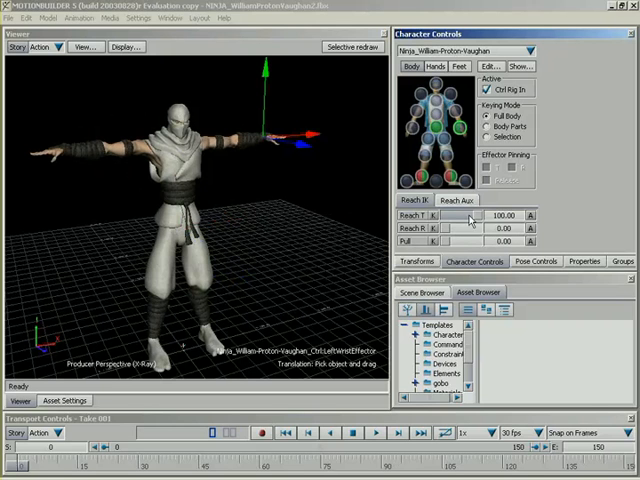
left_click_drag(475, 215, 462, 215)
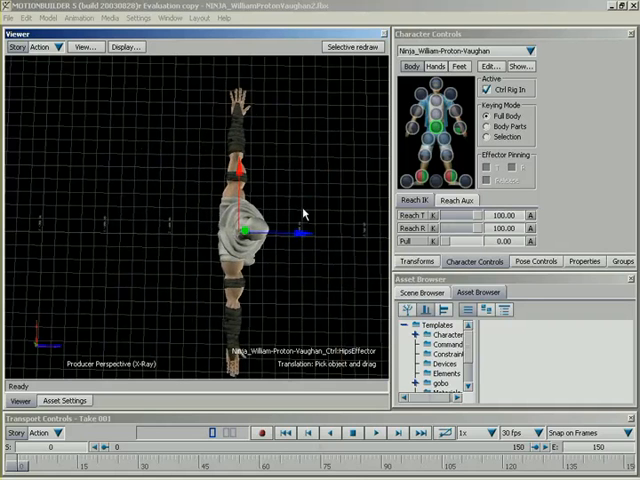
mouse_move(437, 180)
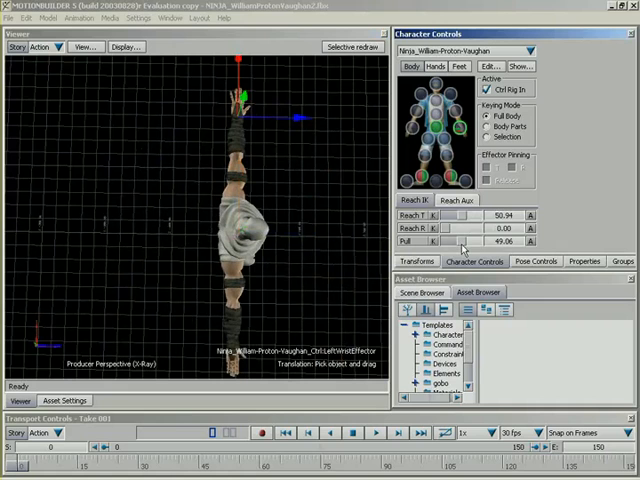
Step: Lower the left wrist effector's Pull to about 47.17
left_click_drag(465, 243, 462, 243)
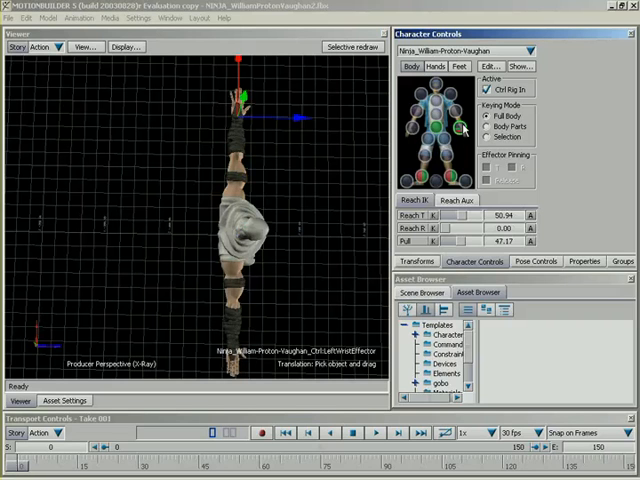
mouse_move(460, 245)
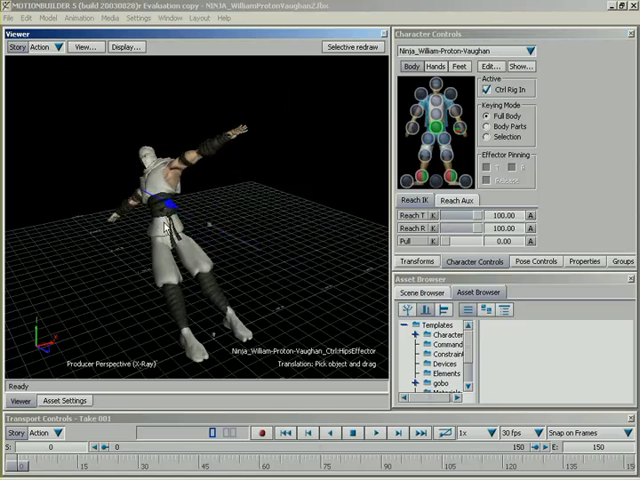
left_click_drag(165, 228, 345, 290)
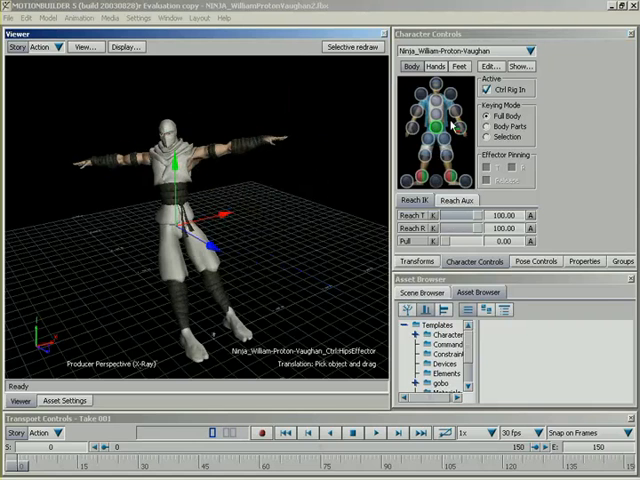
mouse_move(398, 178)
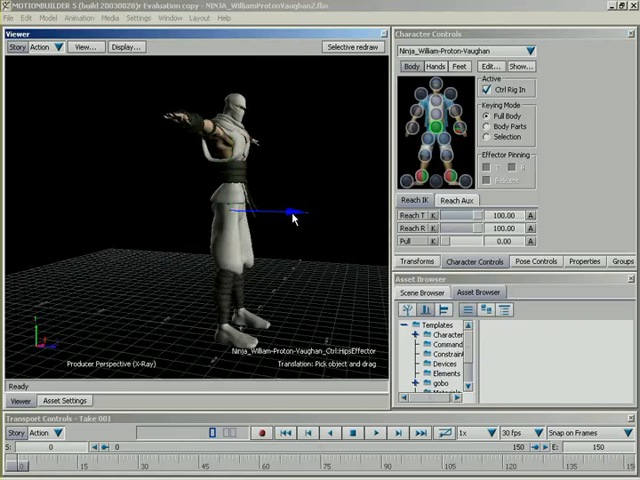
left_click_drag(290, 210, 220, 207)
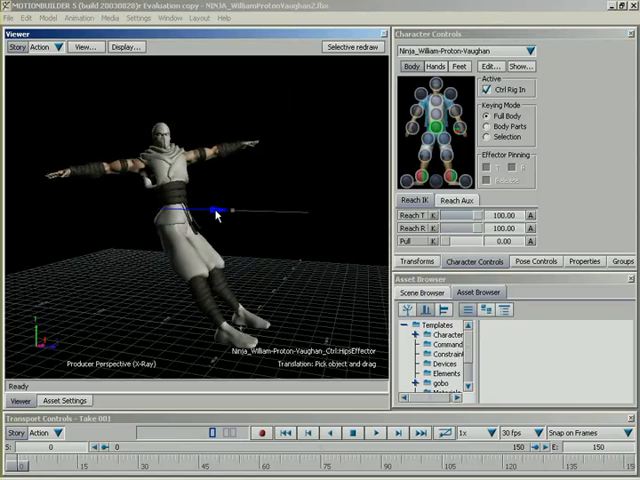
left_click_drag(215, 210, 120, 207)
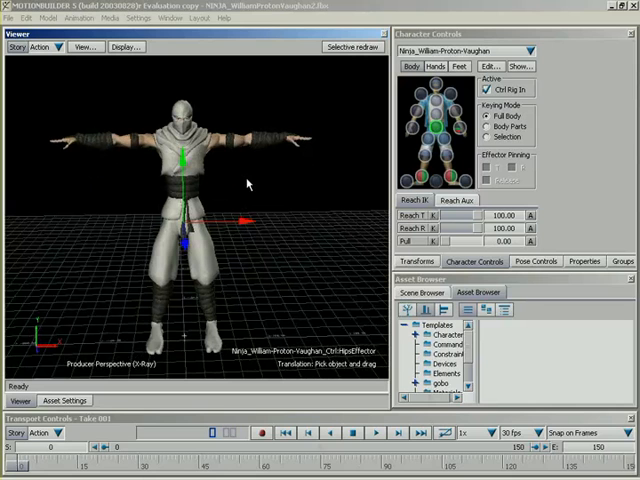
left_click(462, 127)
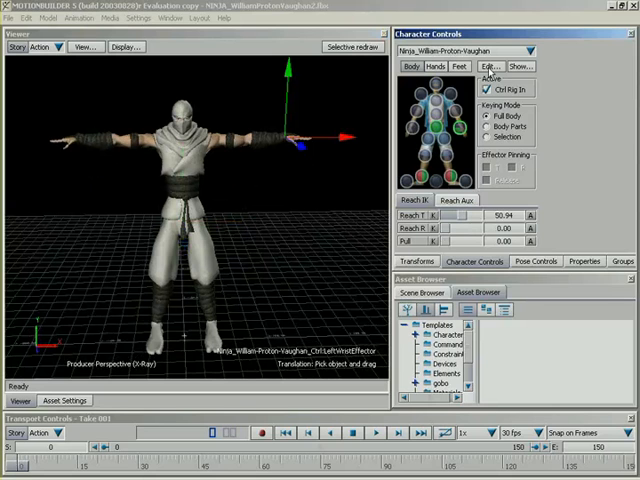
left_click(490, 66)
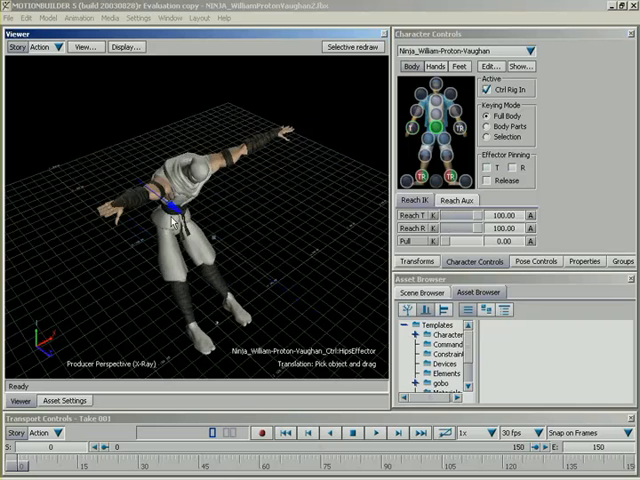
Step: Drag the ninja's hips effector across the Viewer while the pinned feet stay planted
left_click_drag(175, 222, 258, 270)
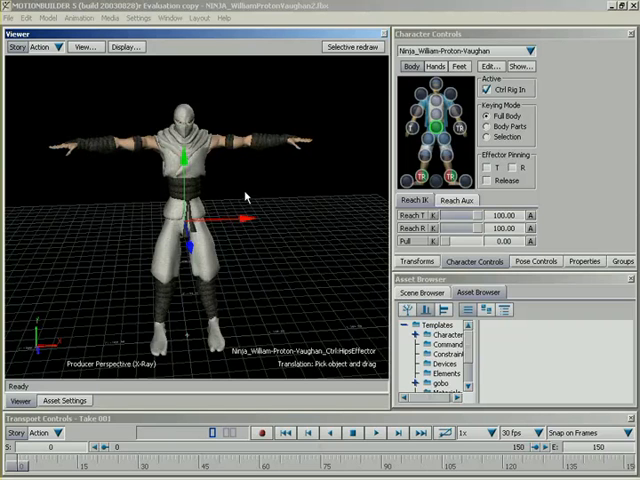
mouse_move(332, 203)
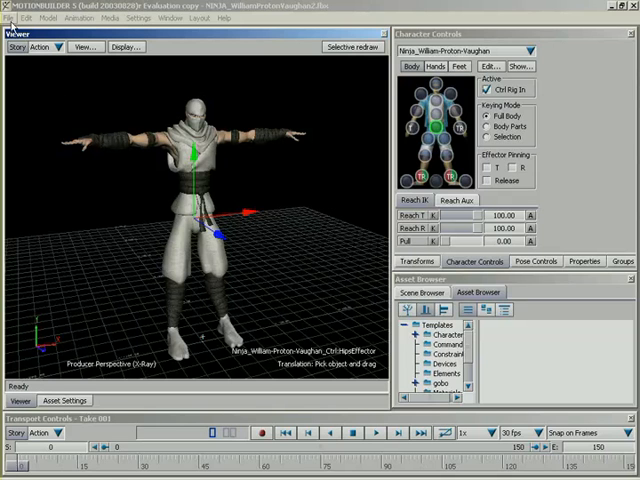
Step: Start a new empty untitled scene with File > New, replacing the ninja file
left_click(10, 18)
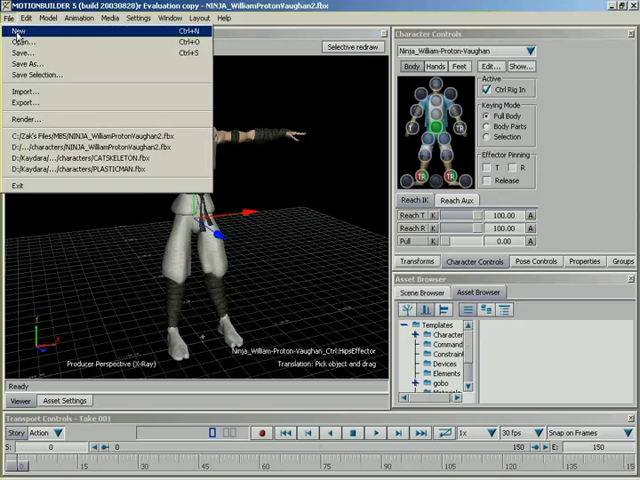
left_click(17, 39)
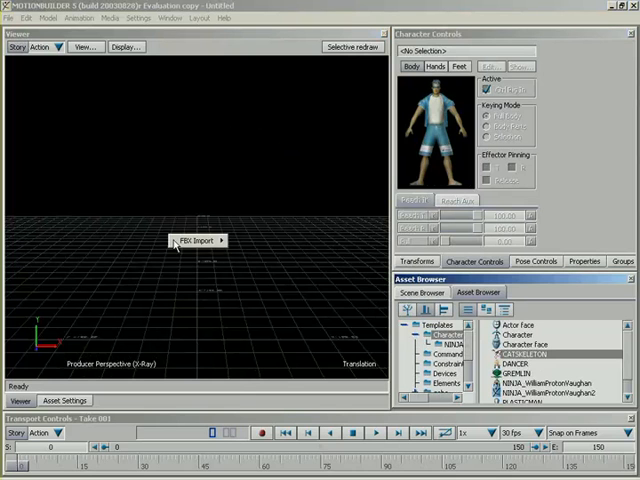
Step: Import the CatSkeleton into the scene using FBX Import > Stance/RestPose
left_click(195, 240)
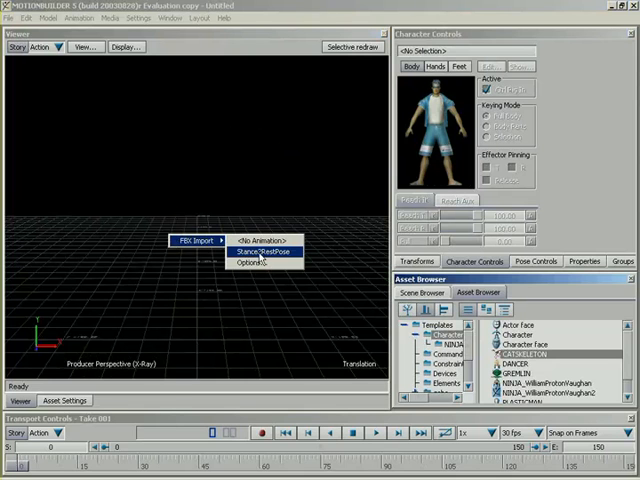
left_click(259, 250)
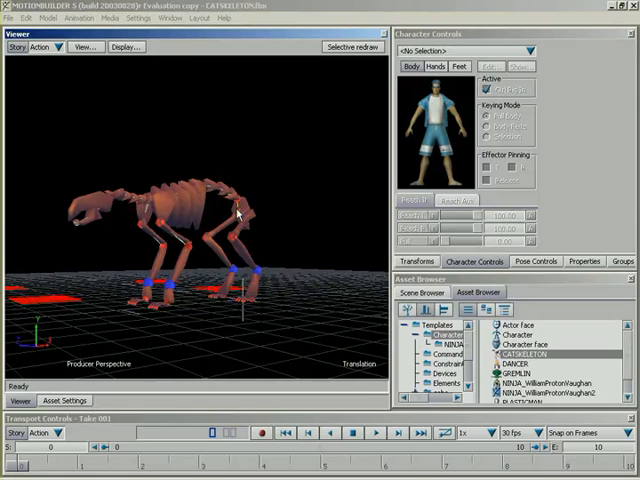
mouse_move(240, 211)
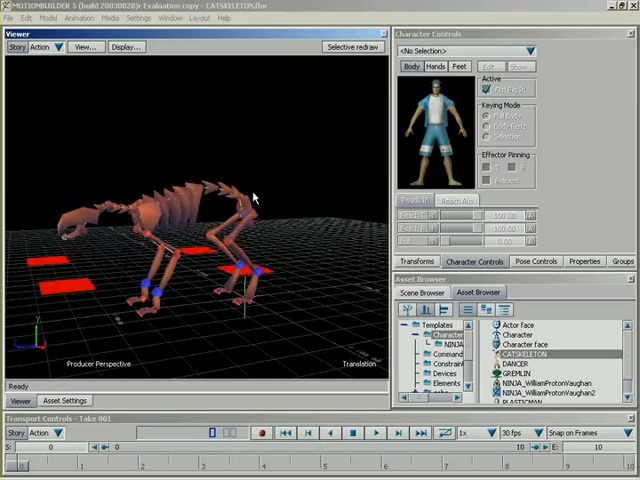
Step: Choose CatSkeleton from the Character Controls dropdown to activate its control rig
left_click(465, 50)
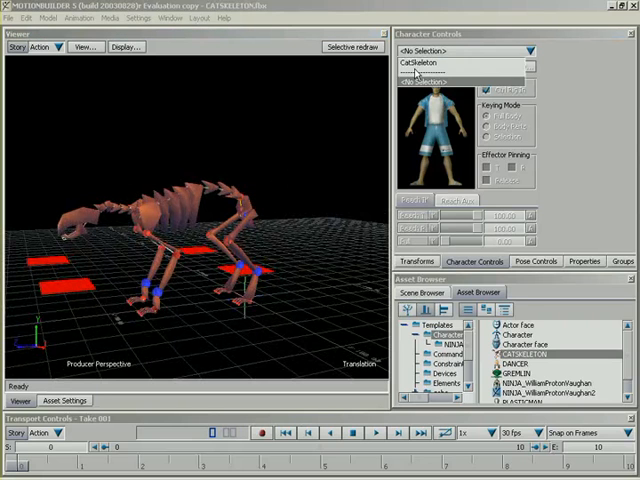
left_click(458, 63)
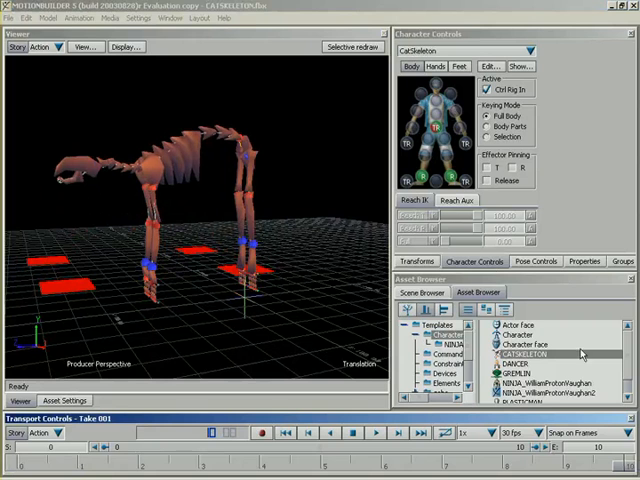
mouse_move(447, 222)
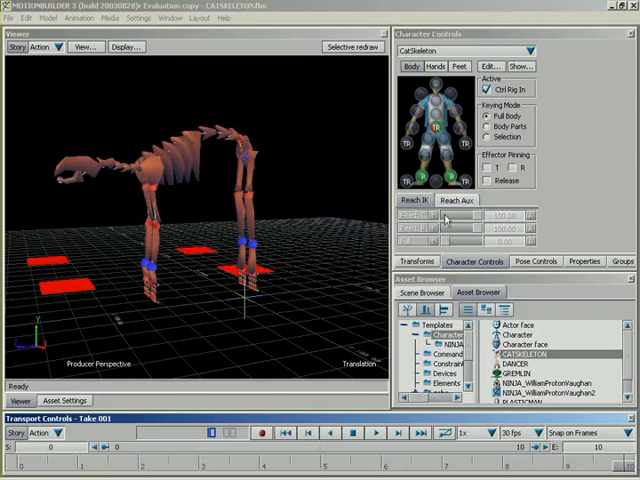
mouse_move(386, 172)
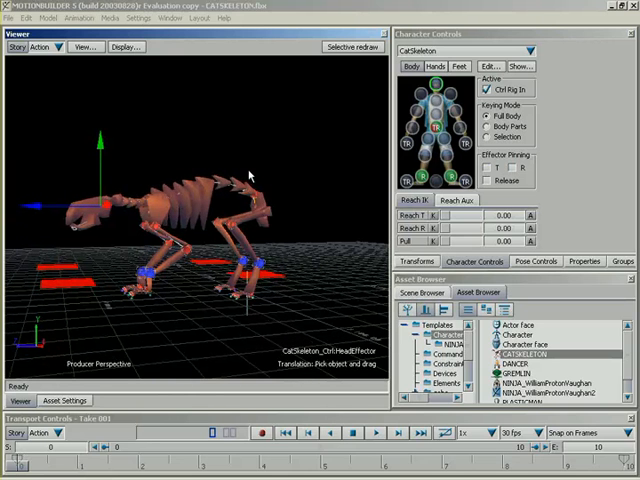
mouse_move(242, 203)
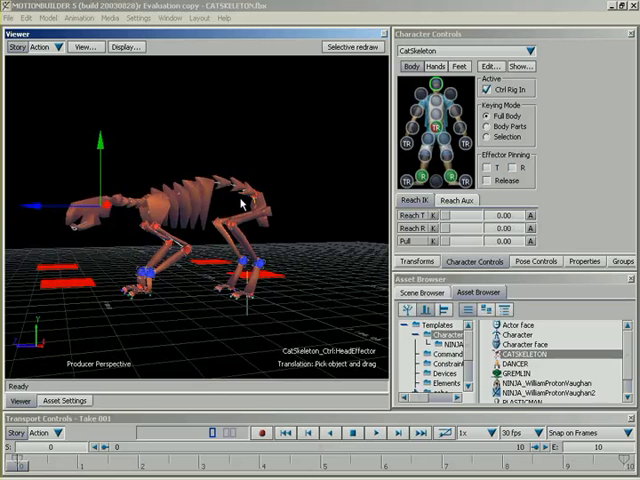
mouse_move(418, 138)
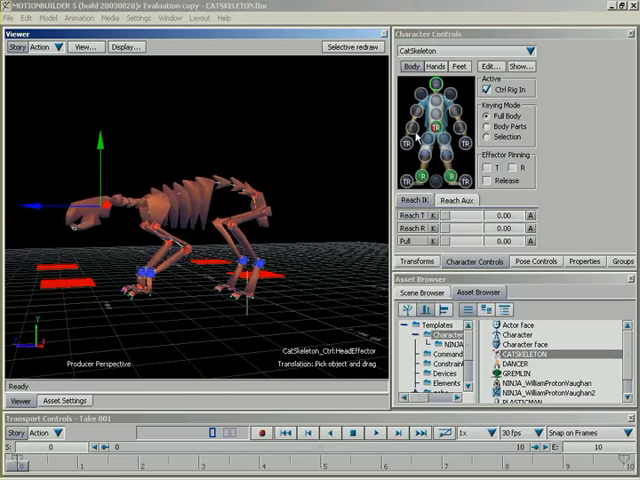
mouse_move(582, 113)
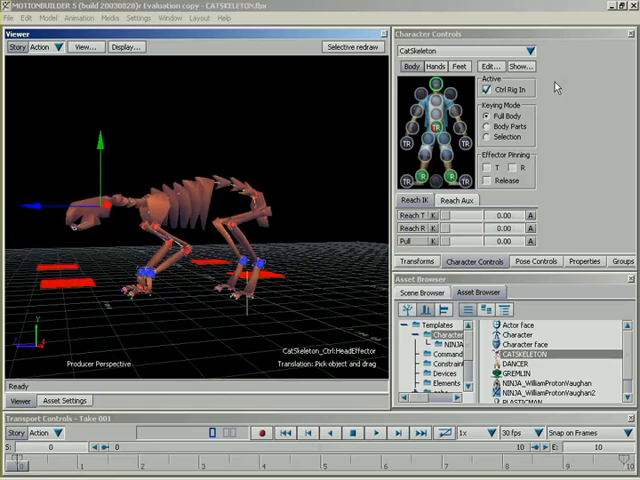
left_click(458, 66)
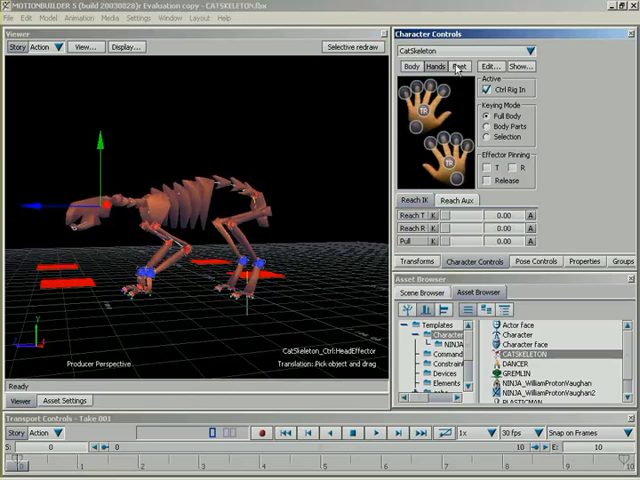
left_click(459, 66)
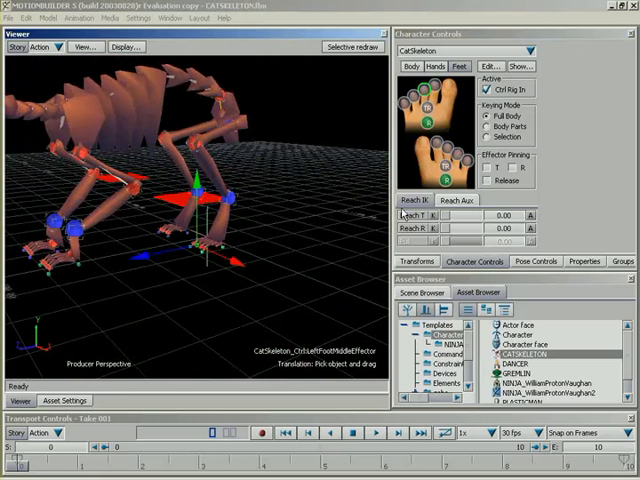
left_click(413, 66)
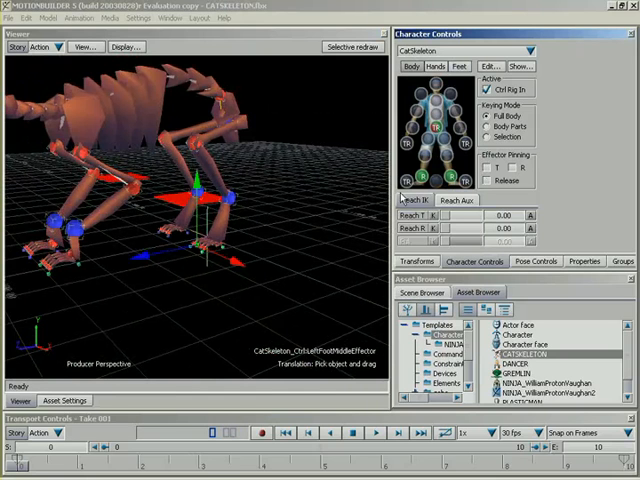
mouse_move(458, 248)
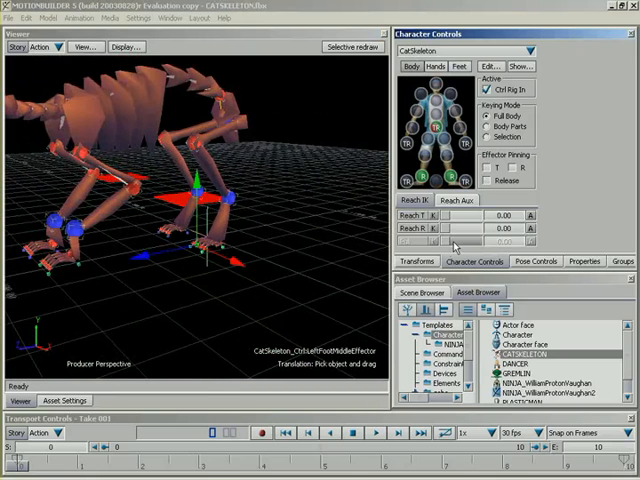